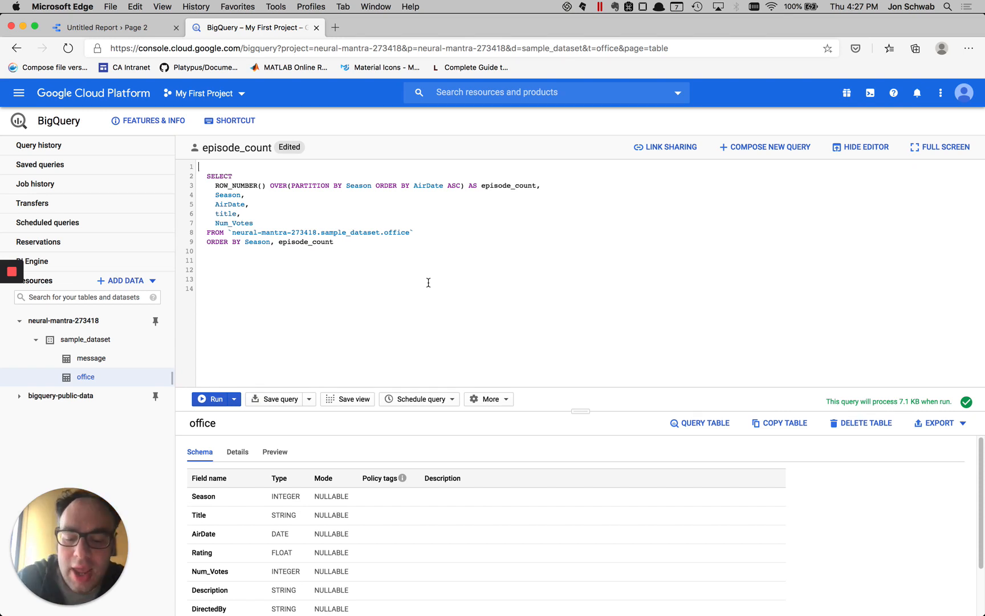
Wrap the episode-count query in WITH season_episodes AS ( … ) and add SELECT * FROM season_episodes
text(WITH)
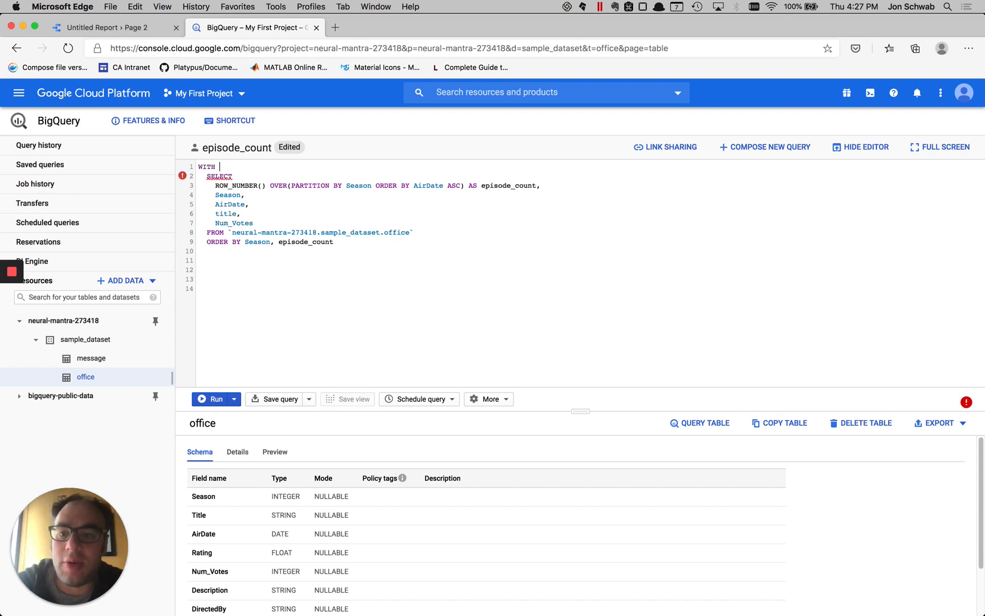
text(season_episodes)
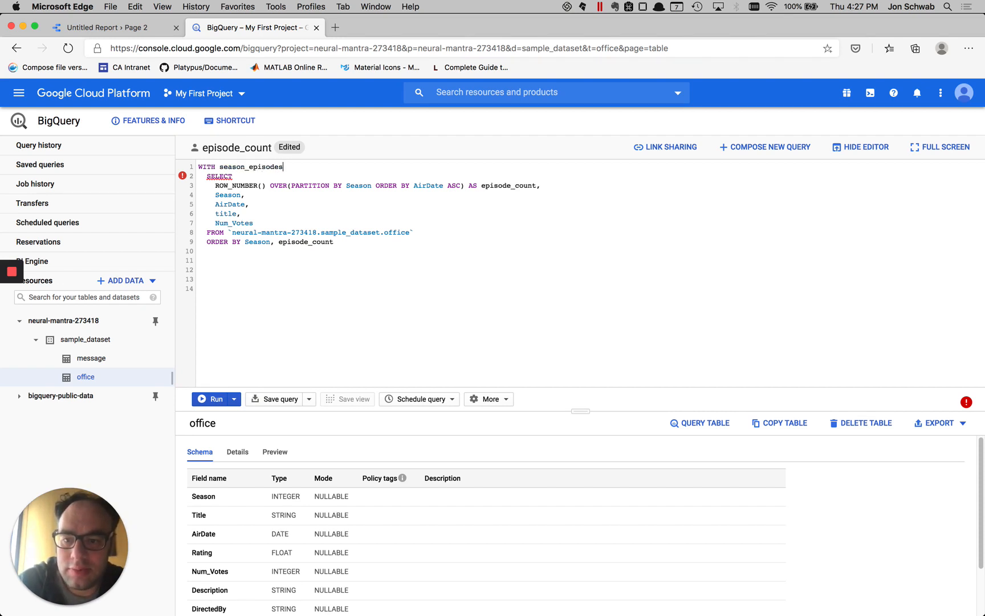
text(AS)
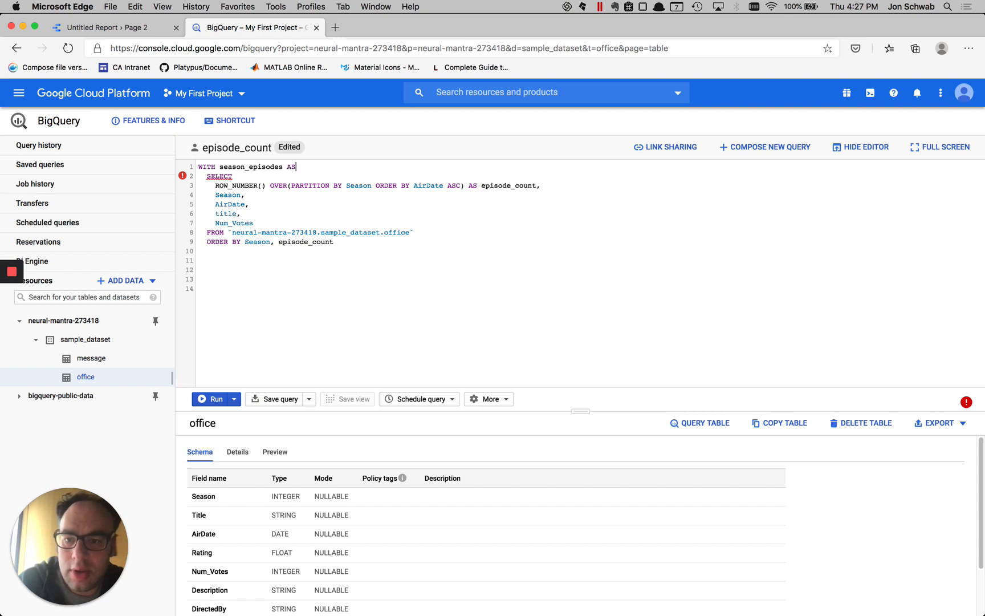
text(()
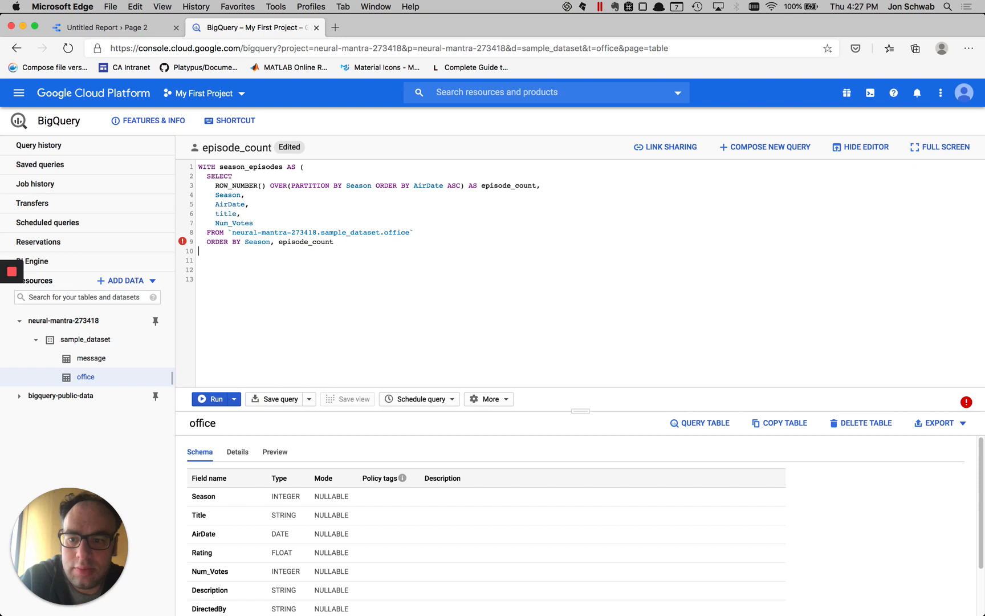
text())
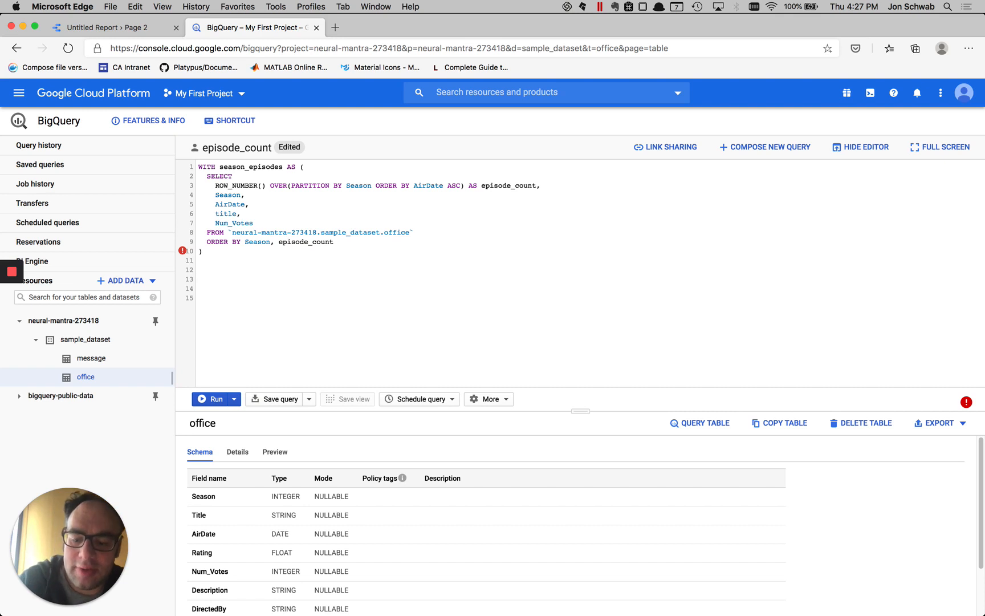
text(SELECT * FROM season_epis)
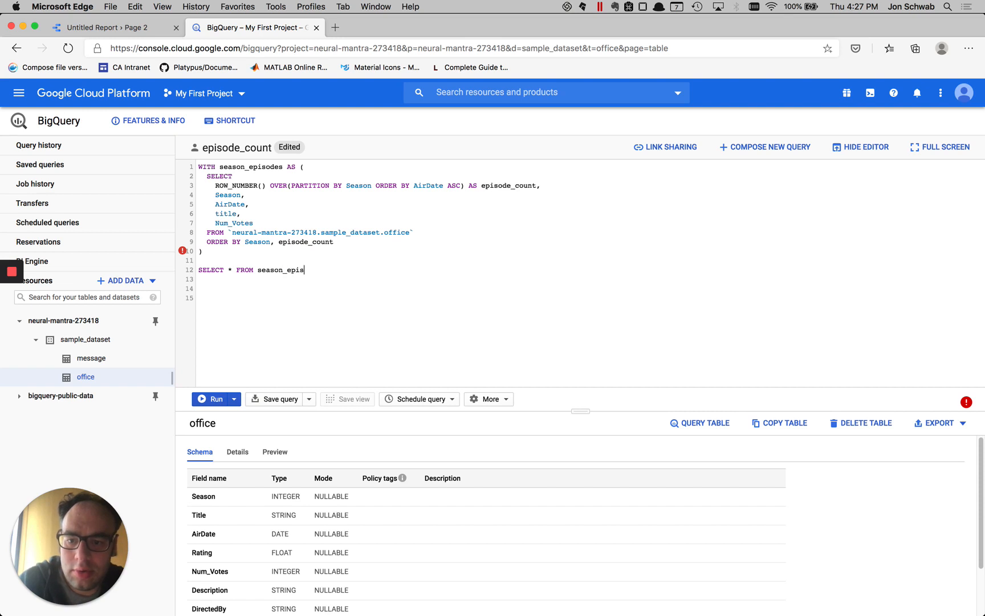
text(odes)
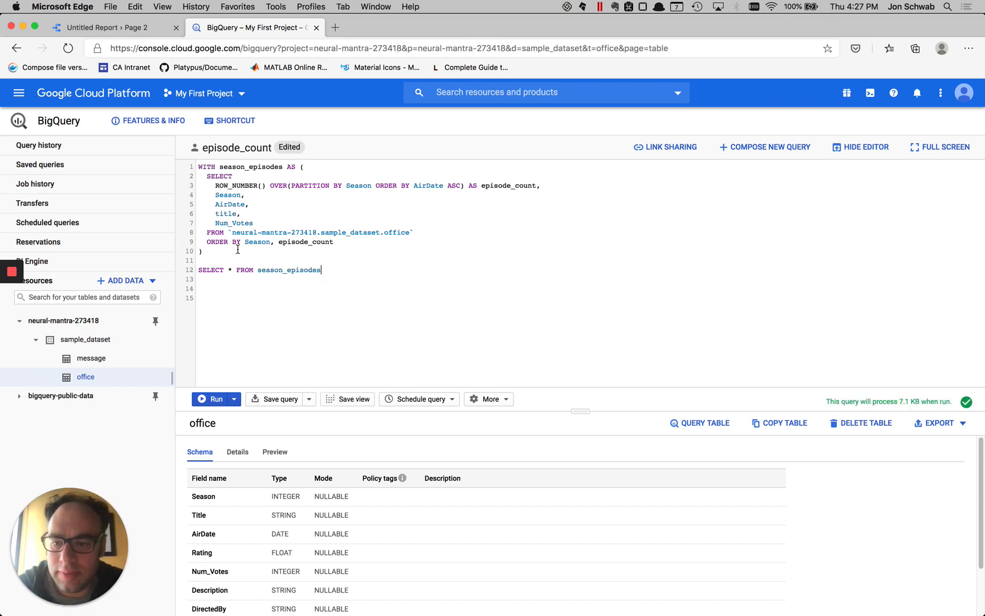
Run the CTE query to see its 188 rows, and change the outer SELECT to list season
click(211, 398)
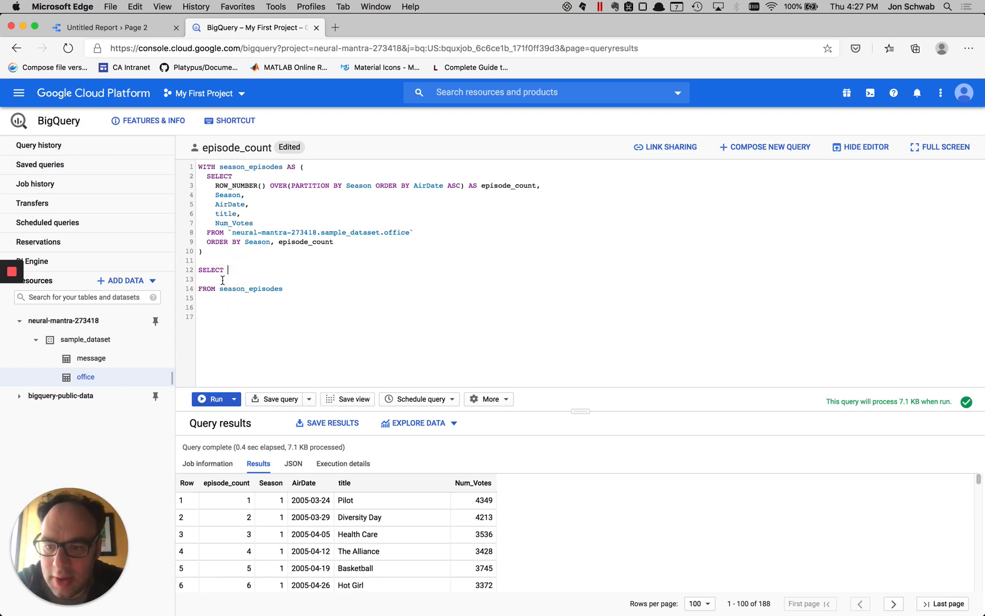
text(s)
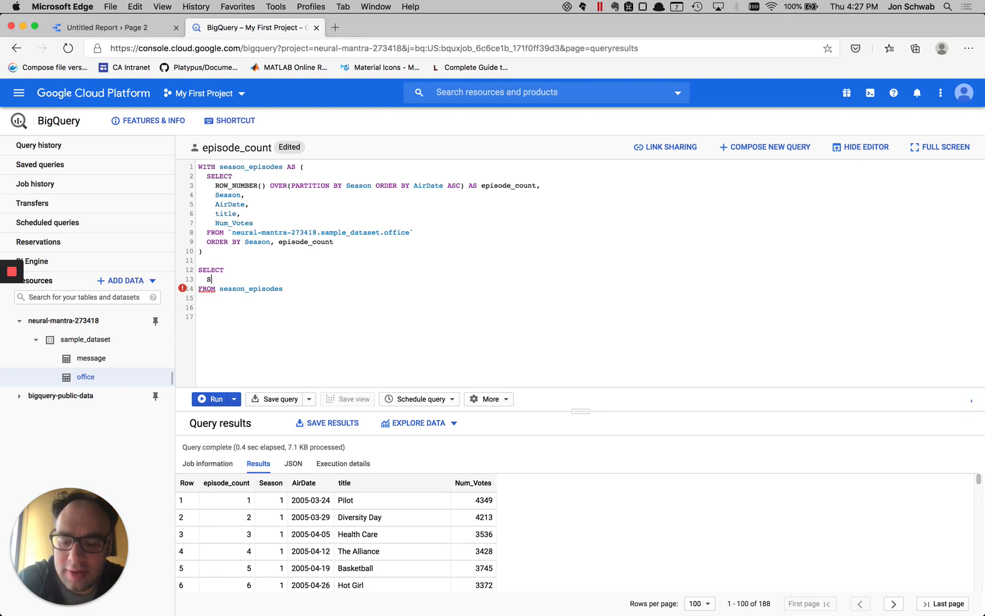
text(eason,)
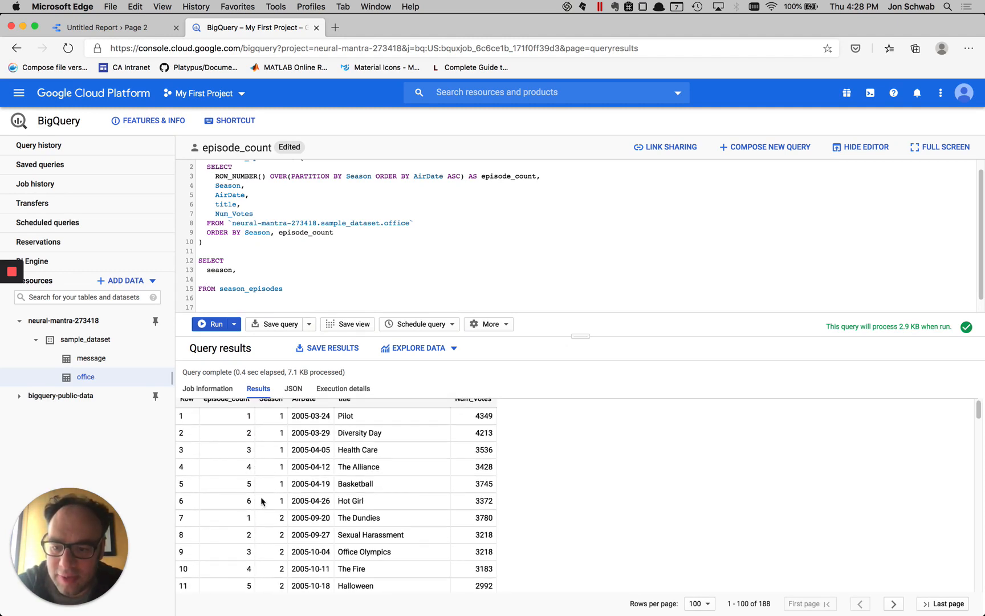
scroll(down, 3)
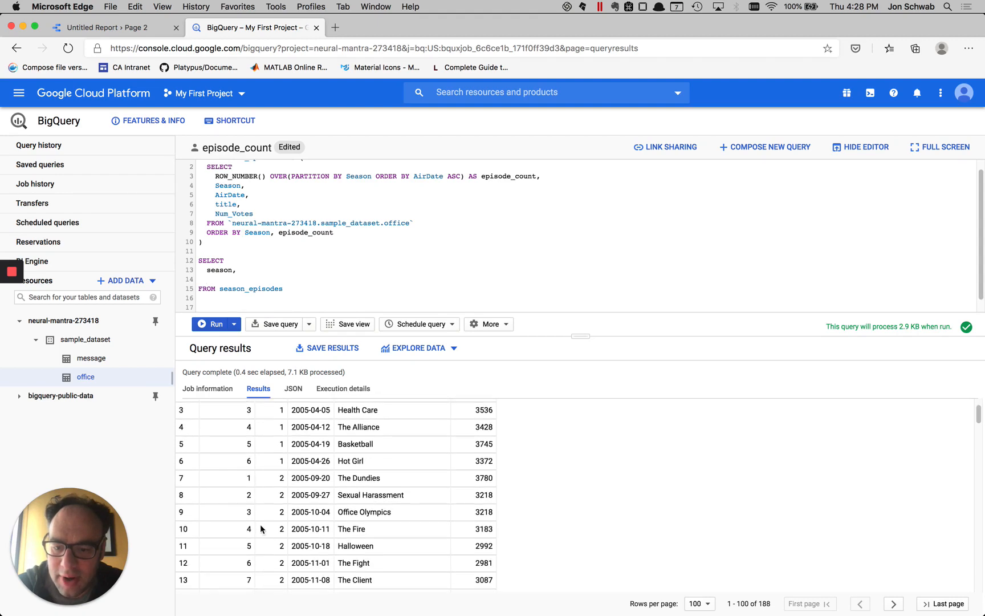
scroll(down, 3)
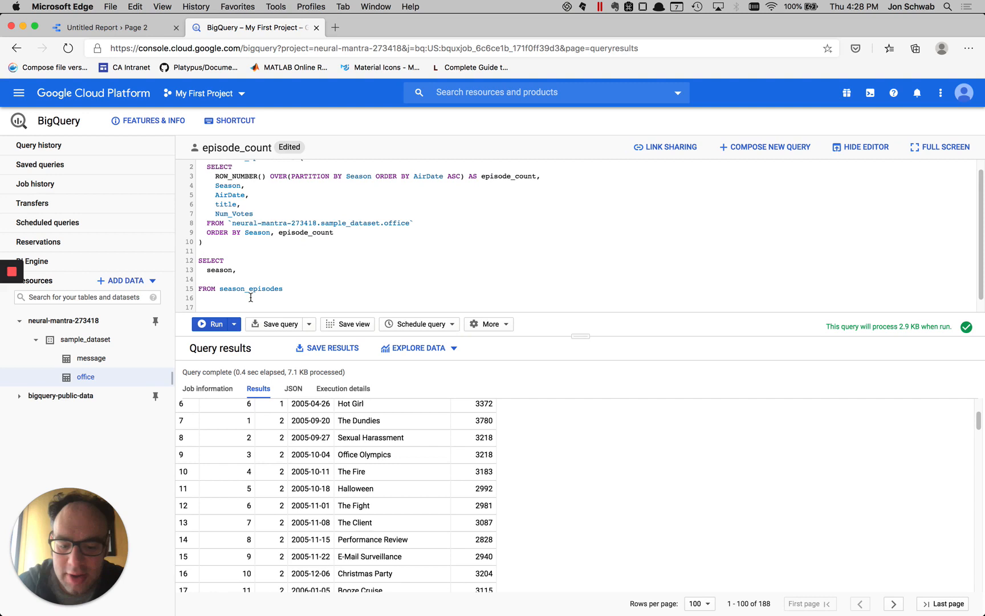
Select MAX(episode_count) AS episodes with GROUP BY season, and run it for nine season rows
text(MAX()
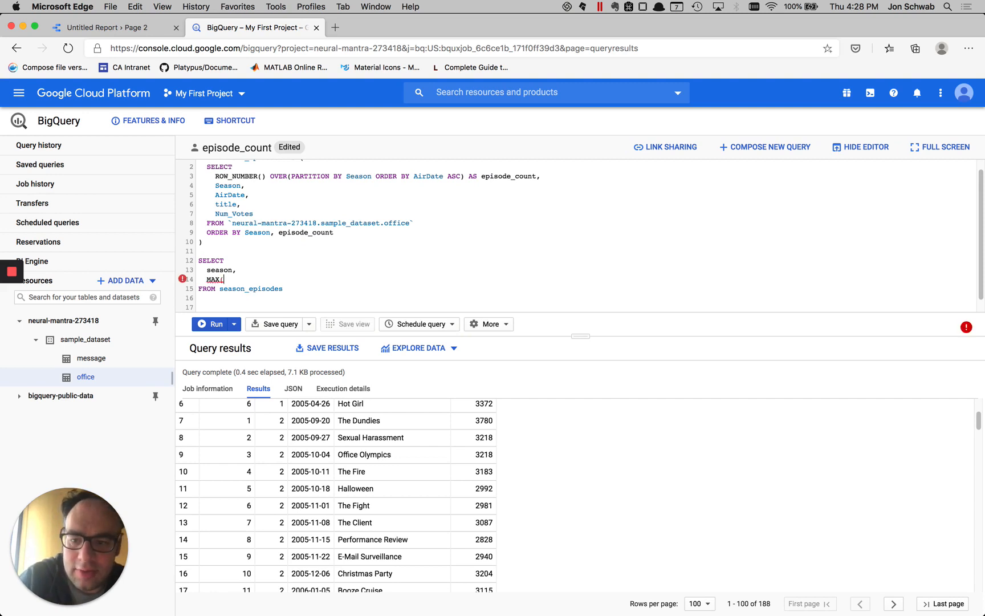
text(epic)
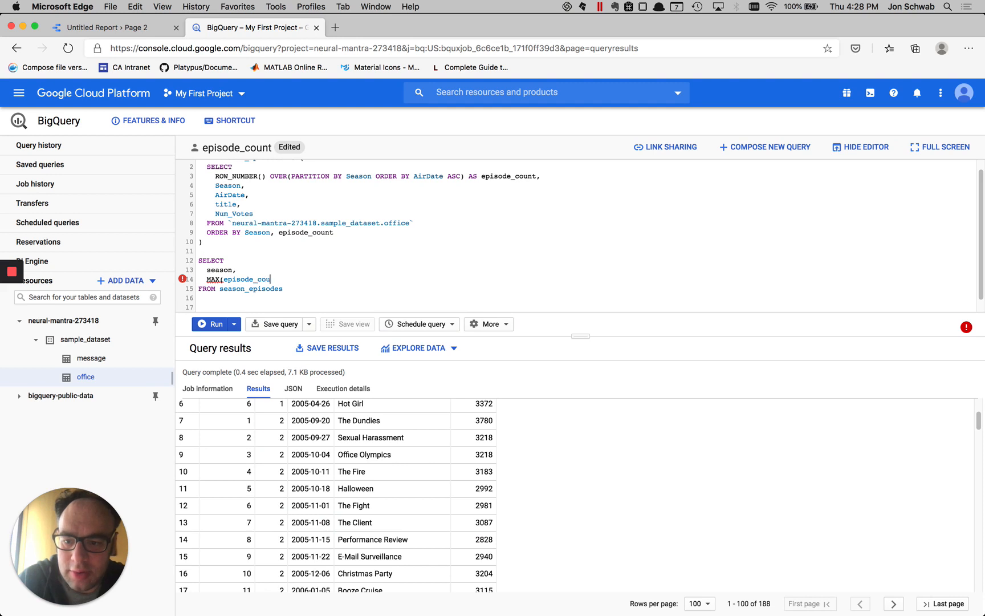
text(nt) AS)
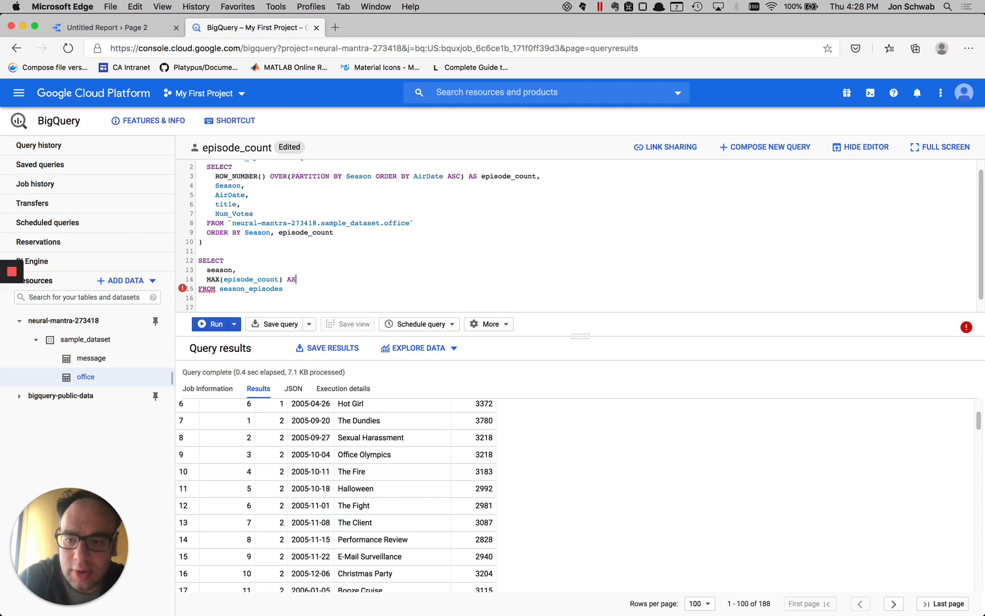
text(episo)
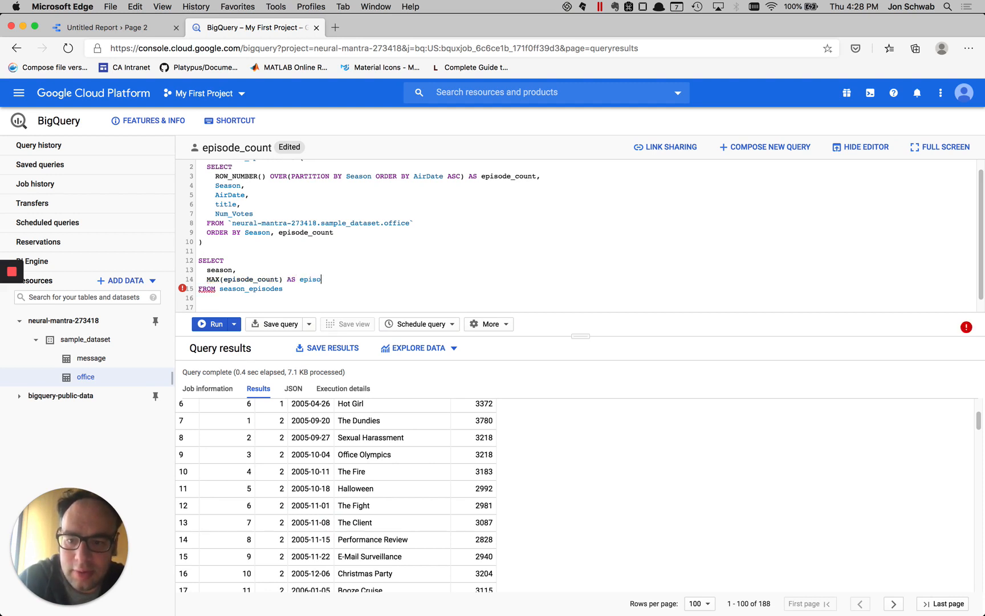
text(des)
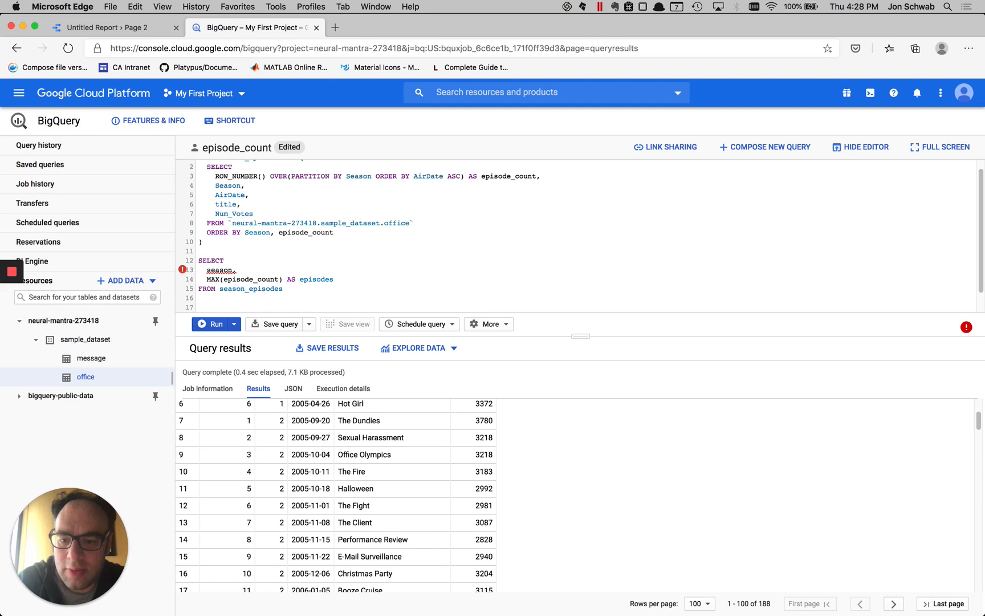
text(GROUP BY)
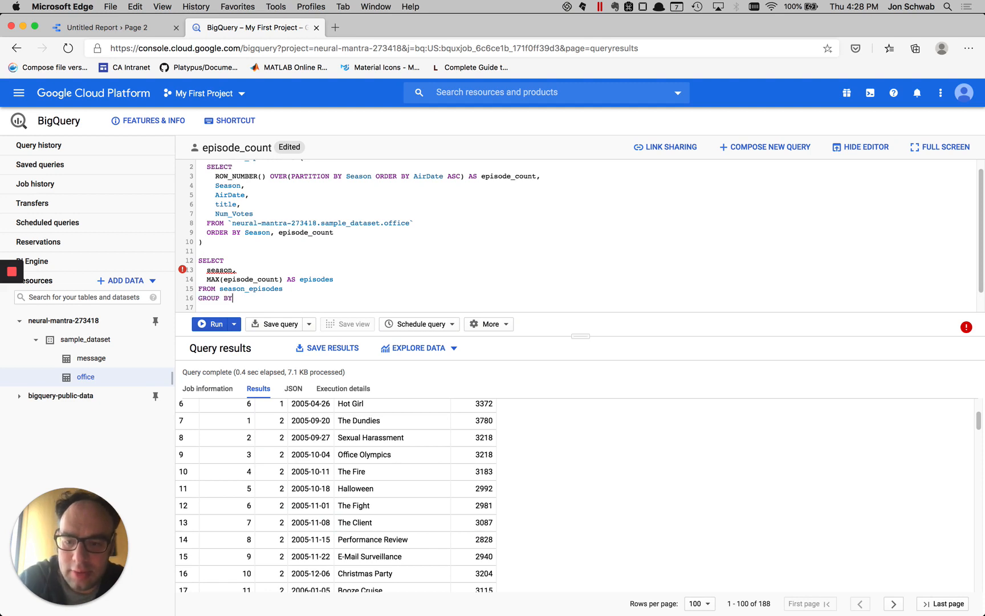
text(season)
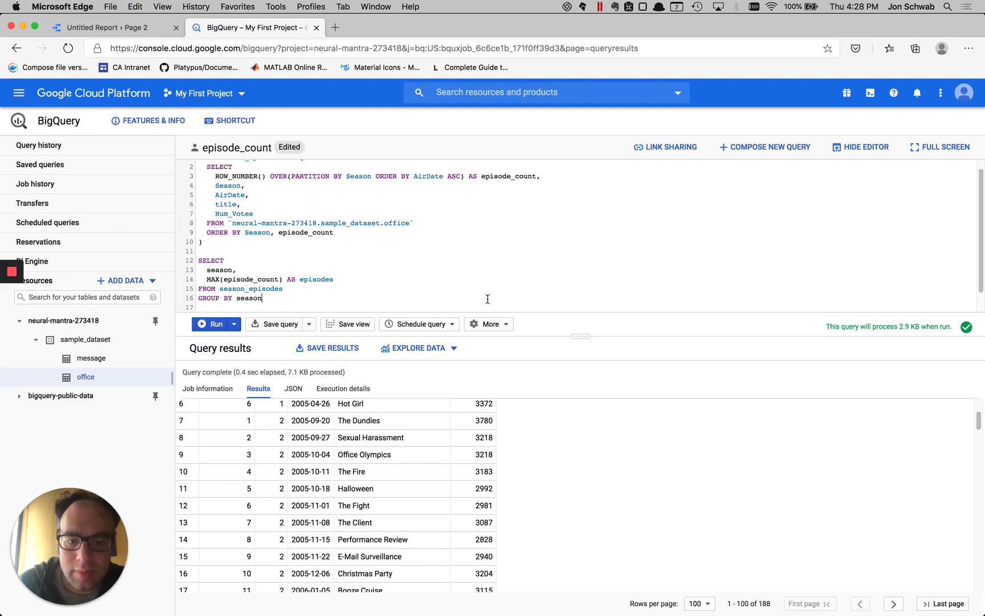
click(210, 324)
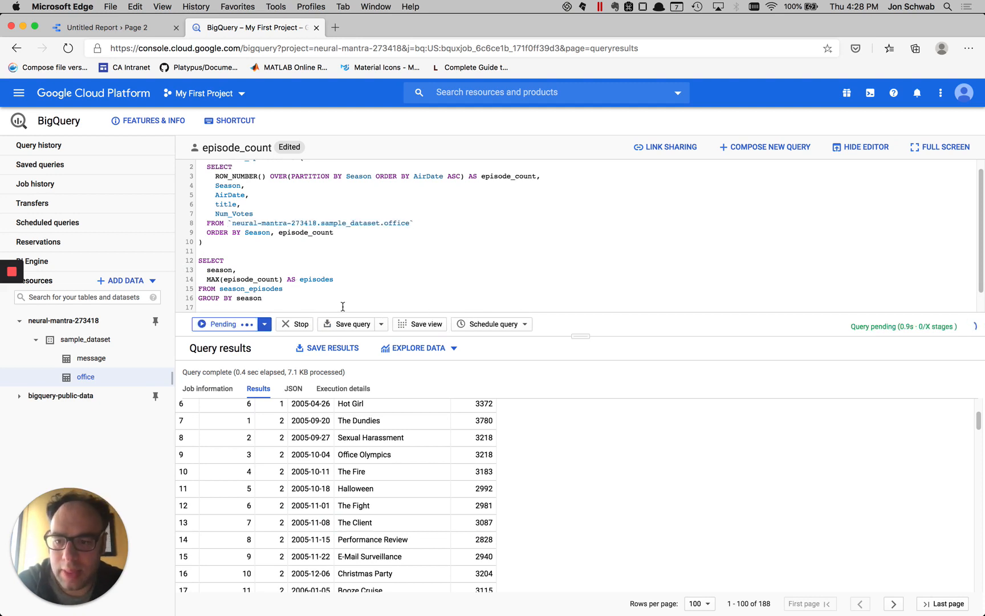
click(211, 324)
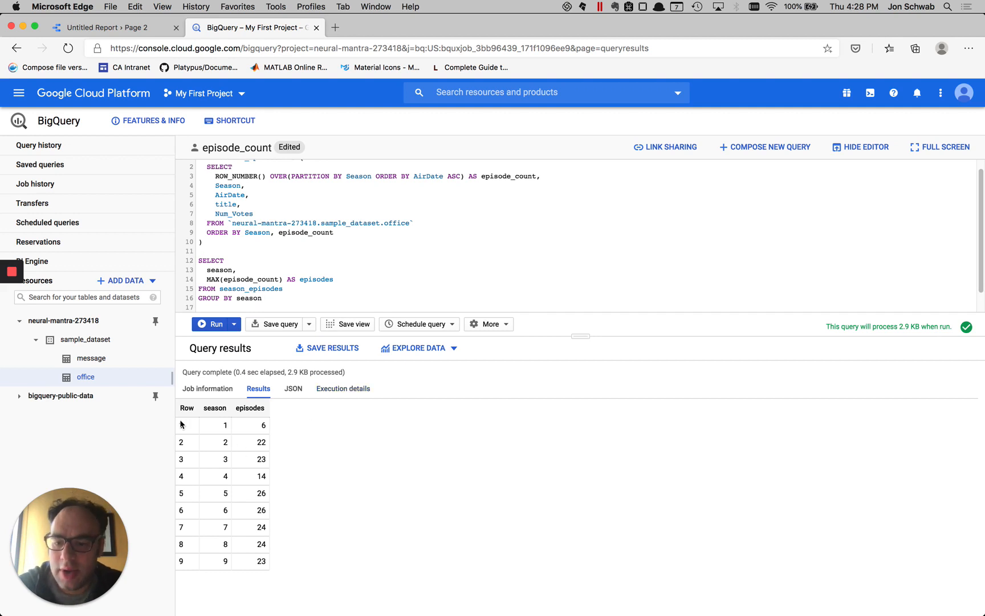
mouse_move(221, 548)
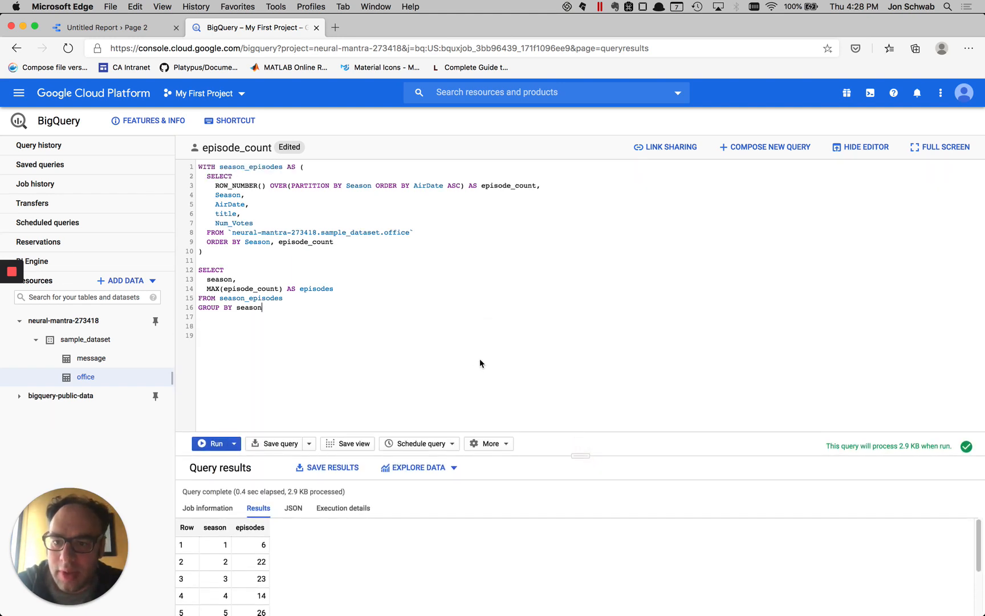
mouse_move(455, 341)
text(,)
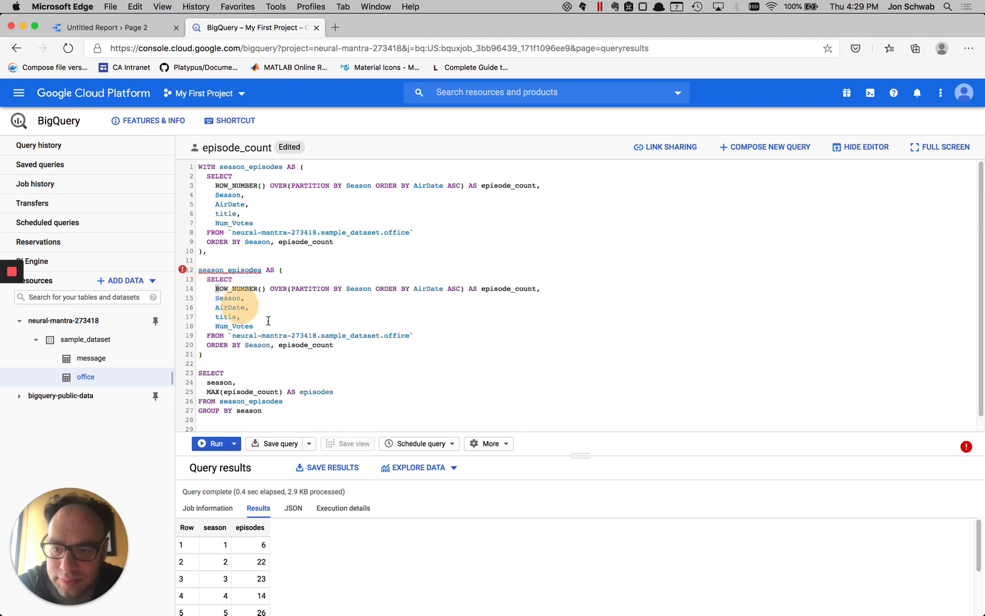
Replace the copied CTE body with ...season_episodes and rename that CTE more_season_episodes
drag(215, 288, 412, 344)
text(...)
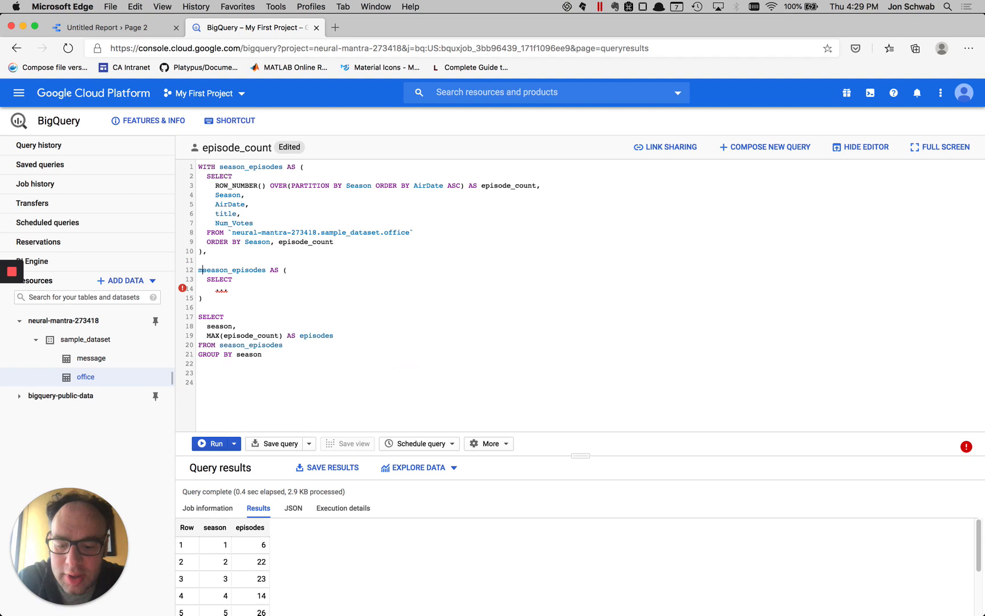
text(more_)
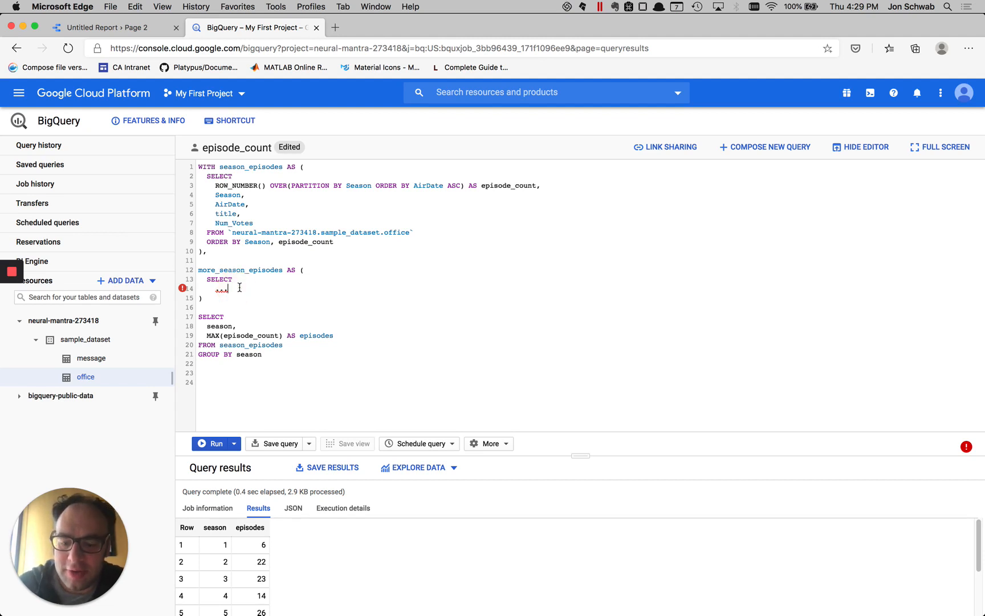
text(season_)
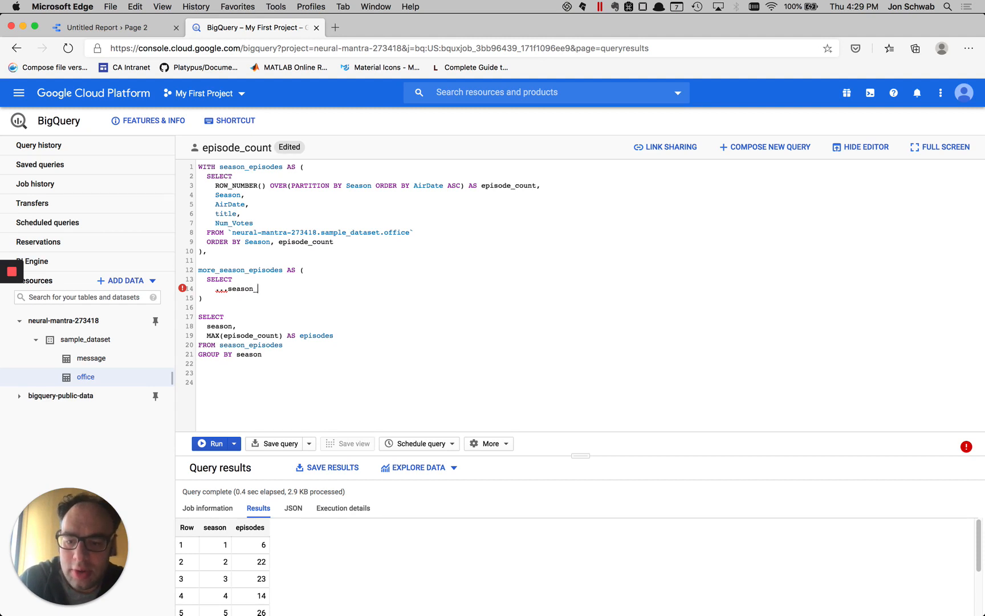
text(episodes)
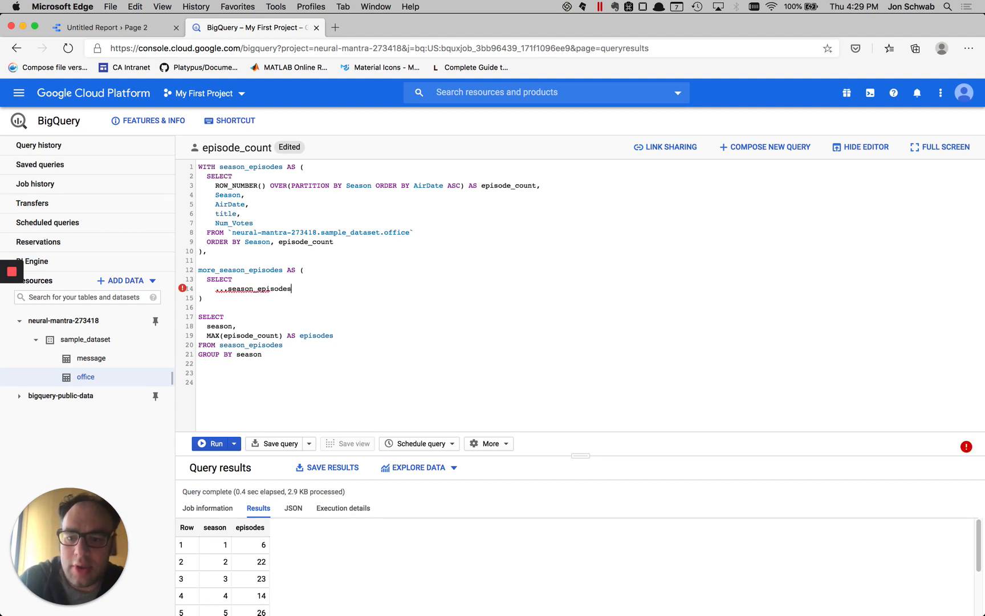